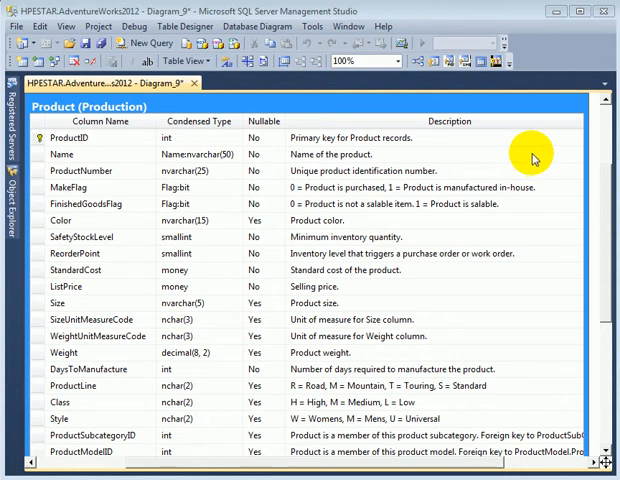
pyautogui.moveTo(524, 152)
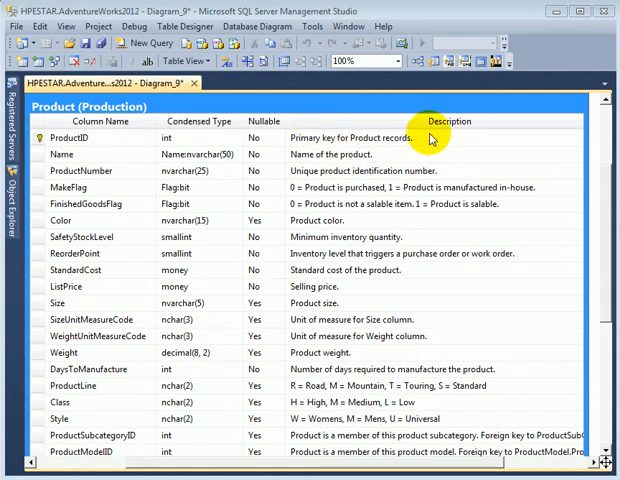
pyautogui.moveTo(442, 142)
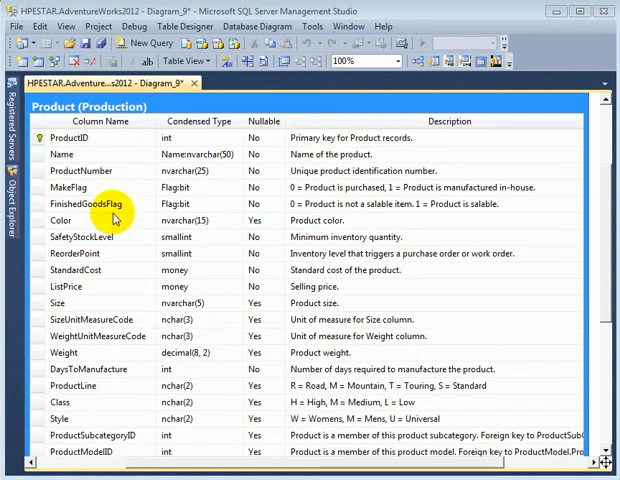
pyautogui.moveTo(112, 192)
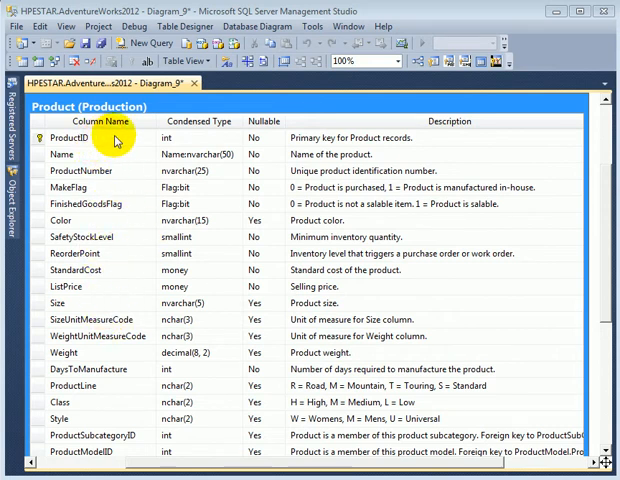
pyautogui.moveTo(376, 138)
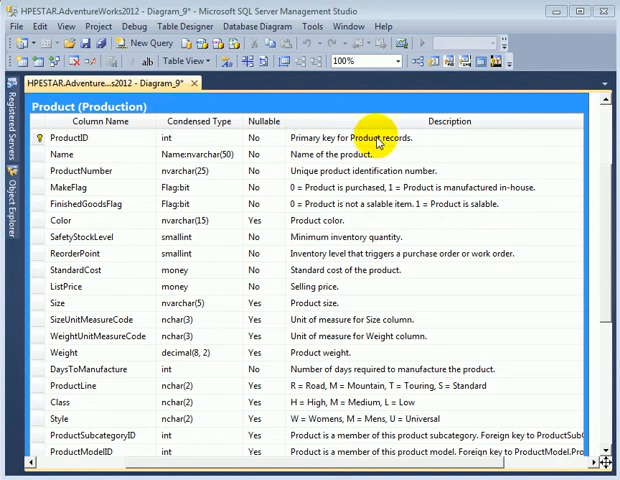
pyautogui.moveTo(372, 164)
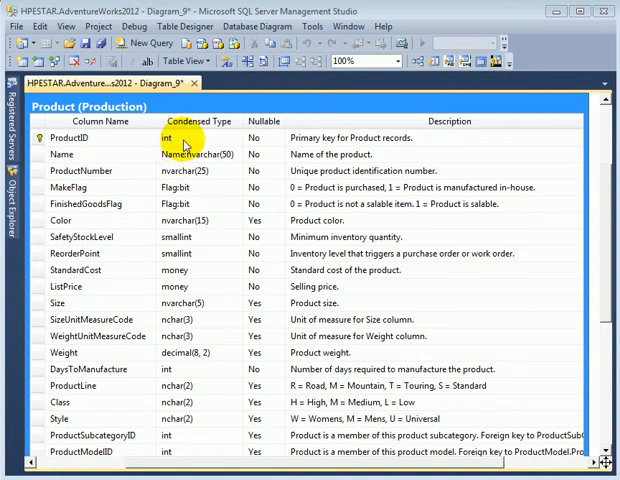
pyautogui.moveTo(184, 188)
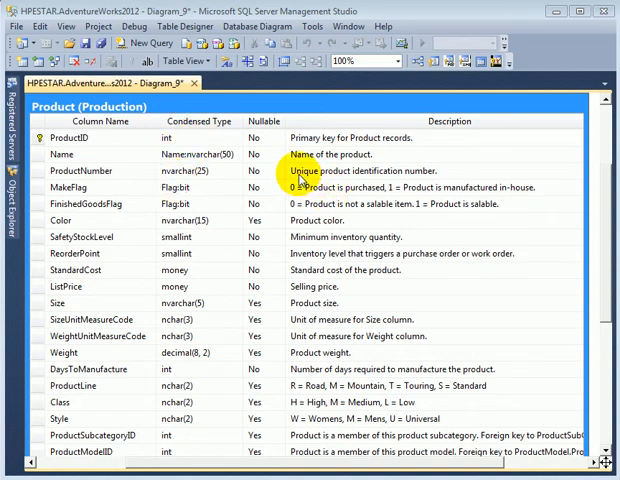
pyautogui.moveTo(152, 188)
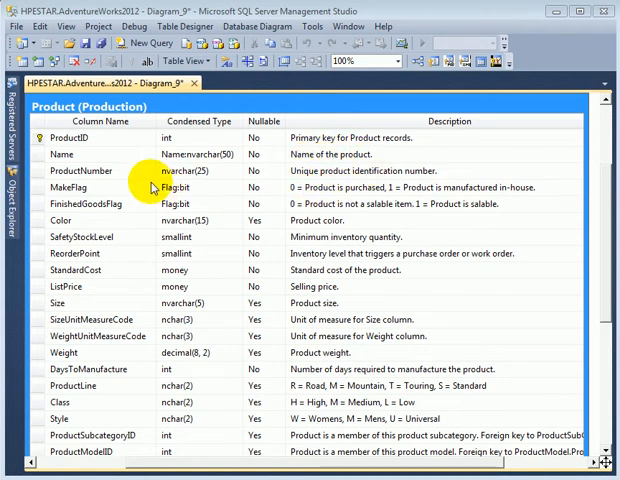
pyautogui.moveTo(398, 188)
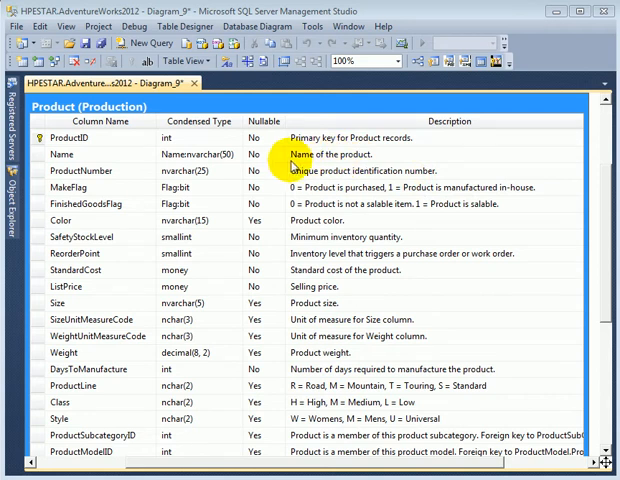
pyautogui.moveTo(360, 158)
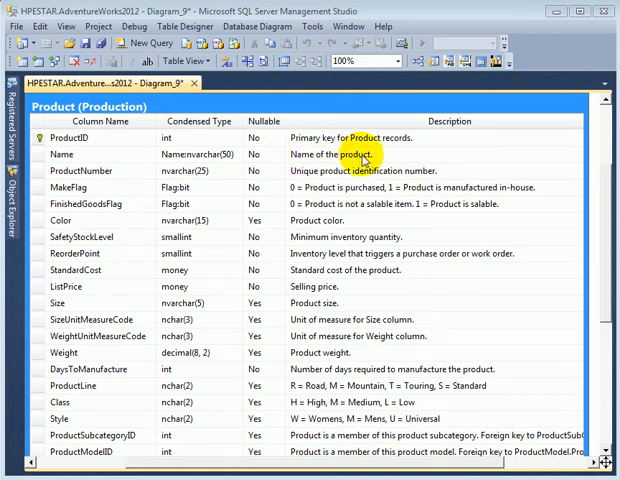
pyautogui.moveTo(394, 164)
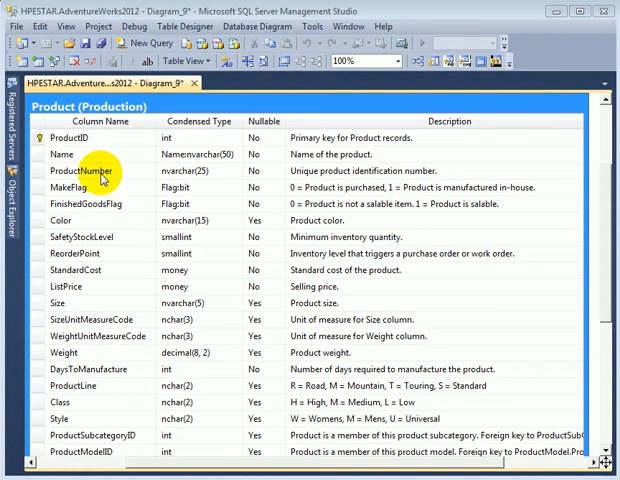
pyautogui.moveTo(108, 176)
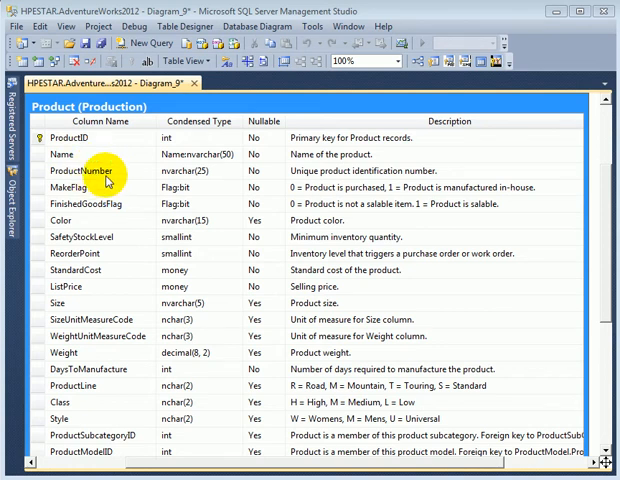
pyautogui.moveTo(114, 178)
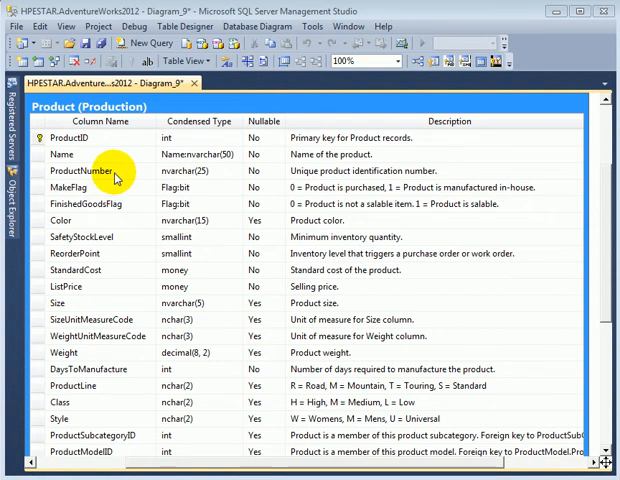
pyautogui.moveTo(124, 140)
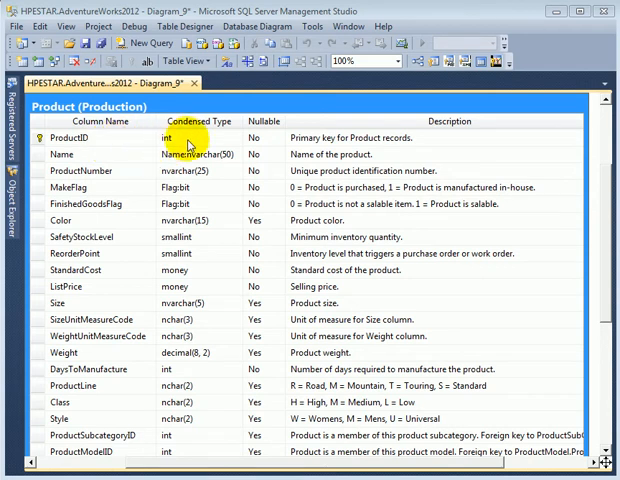
pyautogui.moveTo(124, 156)
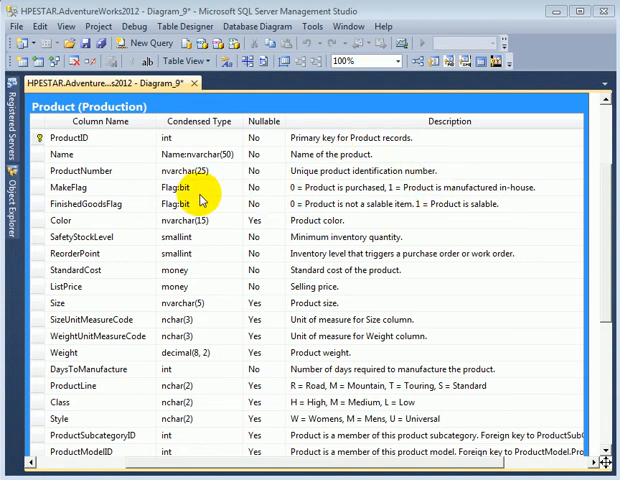
pyautogui.moveTo(496, 200)
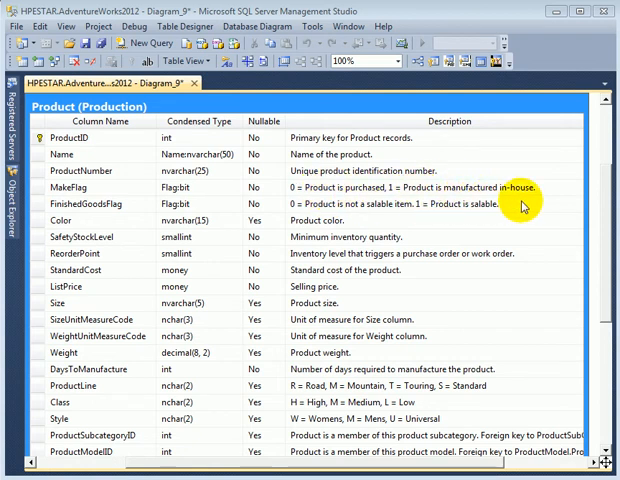
pyautogui.moveTo(258, 268)
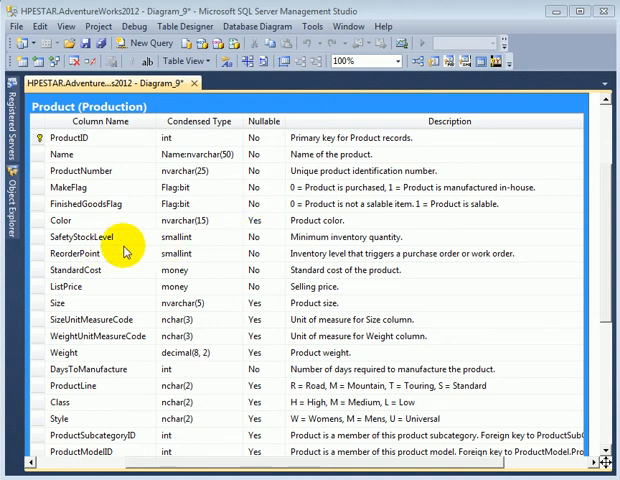
pyautogui.moveTo(424, 252)
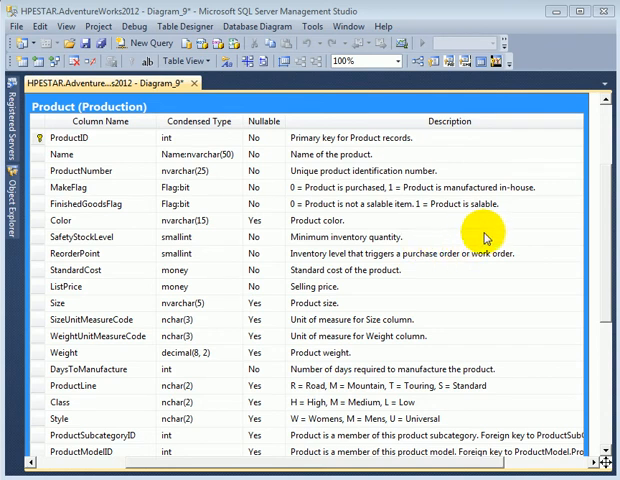
pyautogui.moveTo(548, 240)
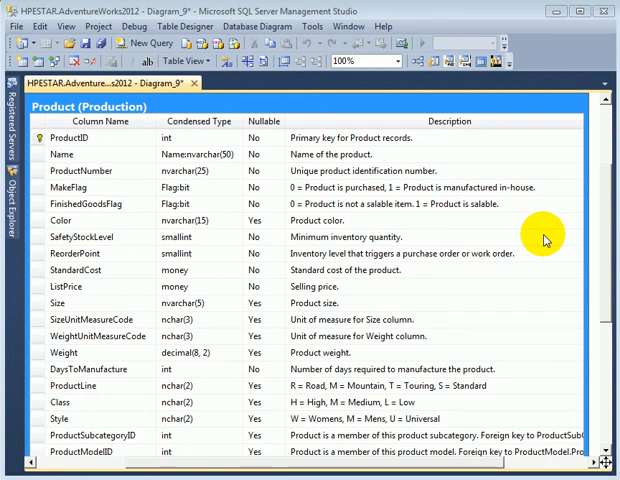
pyautogui.moveTo(544, 240)
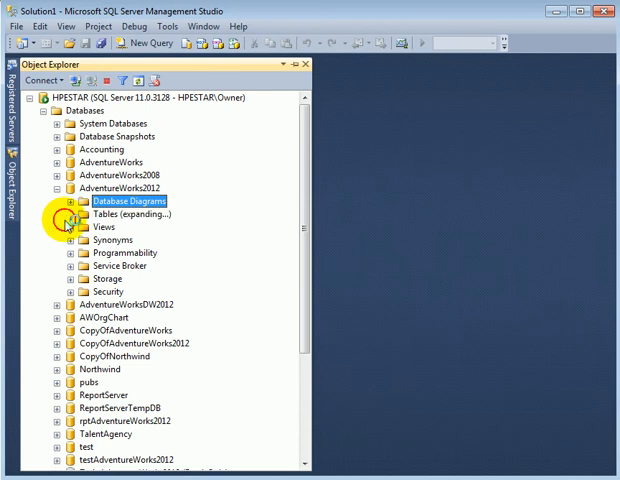
# Scroll the AdventureWorks2012 tables list and bring up the shortcut menu on Production.Product
pyautogui.scroll(-3)
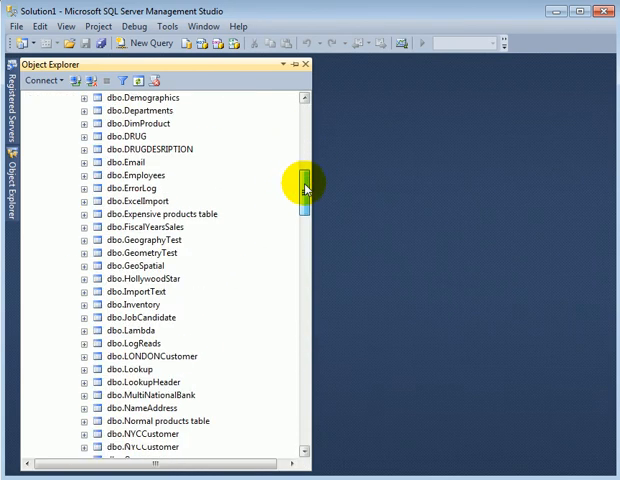
pyautogui.moveTo(304, 188); pyautogui.dragTo(304, 264)
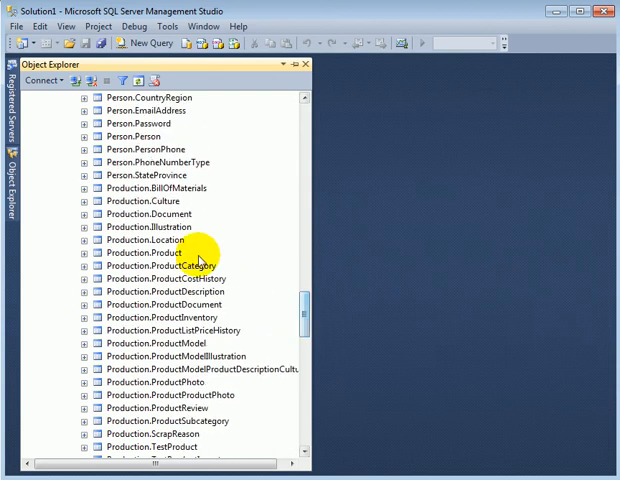
pyautogui.click(144, 252)
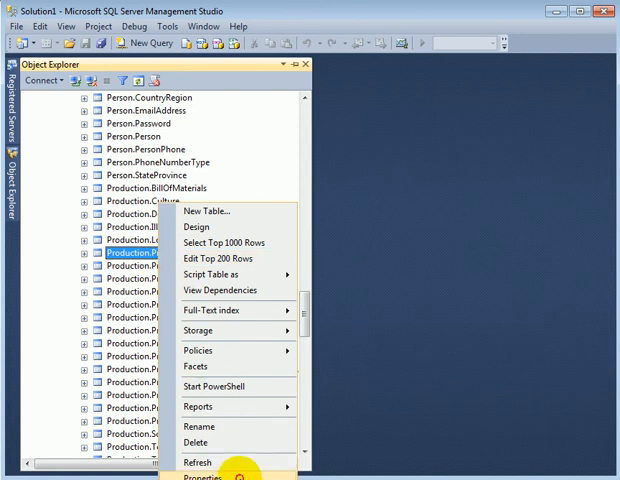
# View Production.Product's MS_Description on the Extended Properties page, then cancel without changes
pyautogui.click(210, 479)
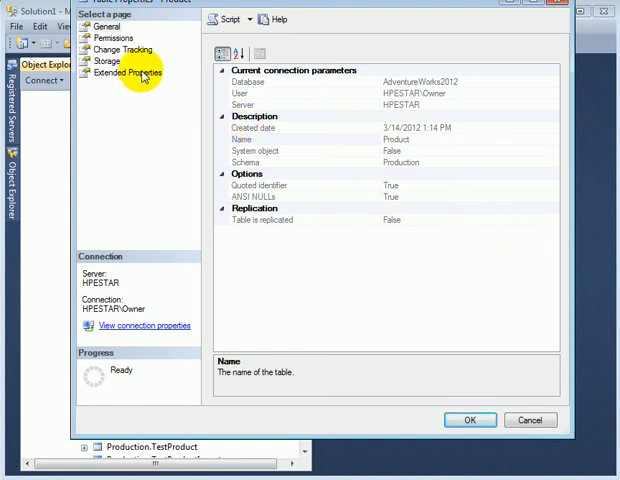
pyautogui.click(128, 72)
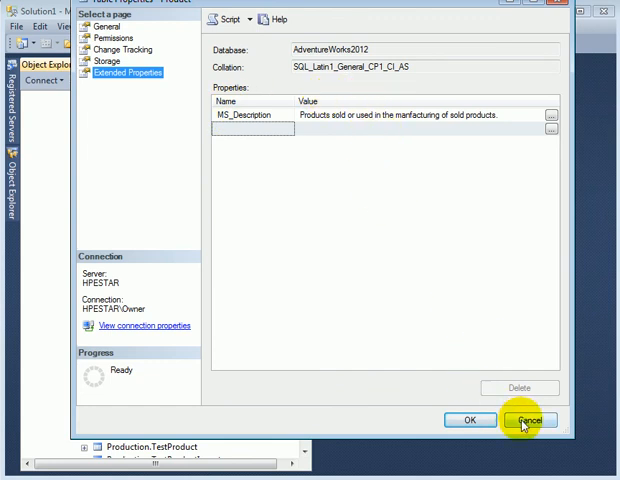
pyautogui.click(520, 420)
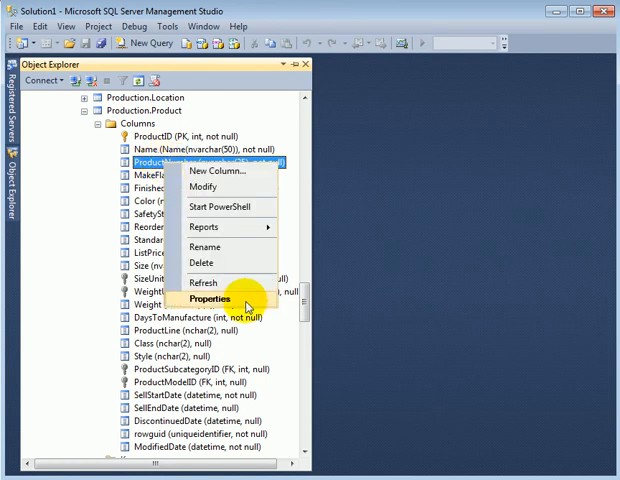
# View ProductNumber's MS_Description 'Unique product identification number' on its Extended Properties page
pyautogui.click(210, 298)
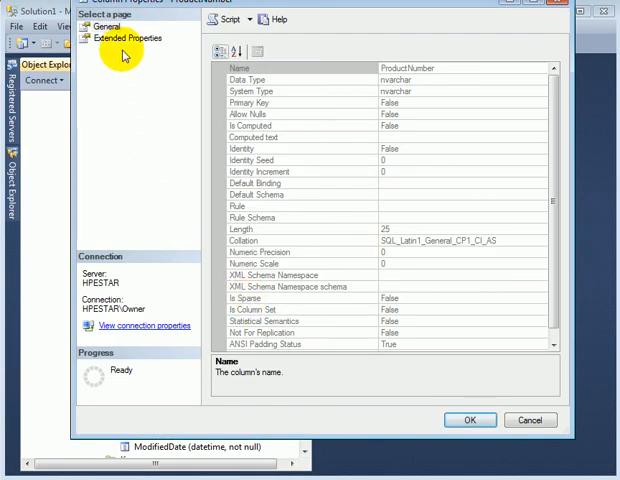
pyautogui.click(124, 38)
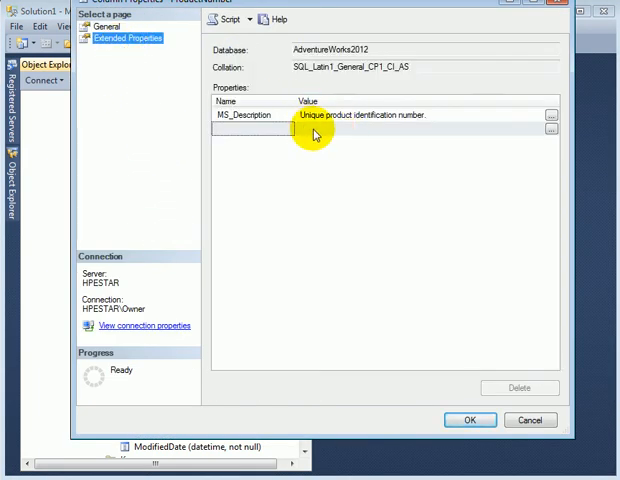
pyautogui.moveTo(416, 122)
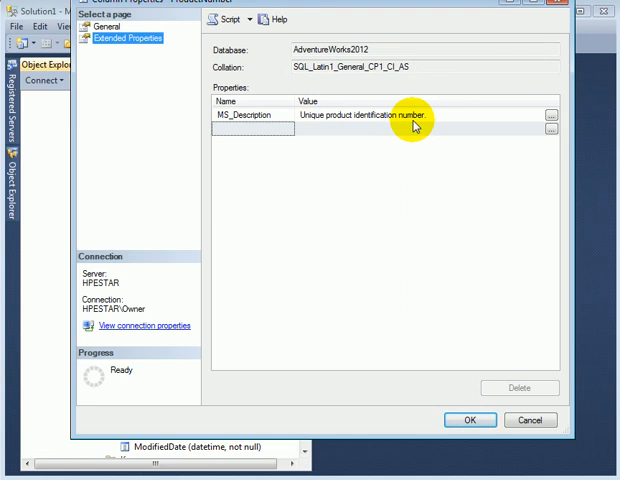